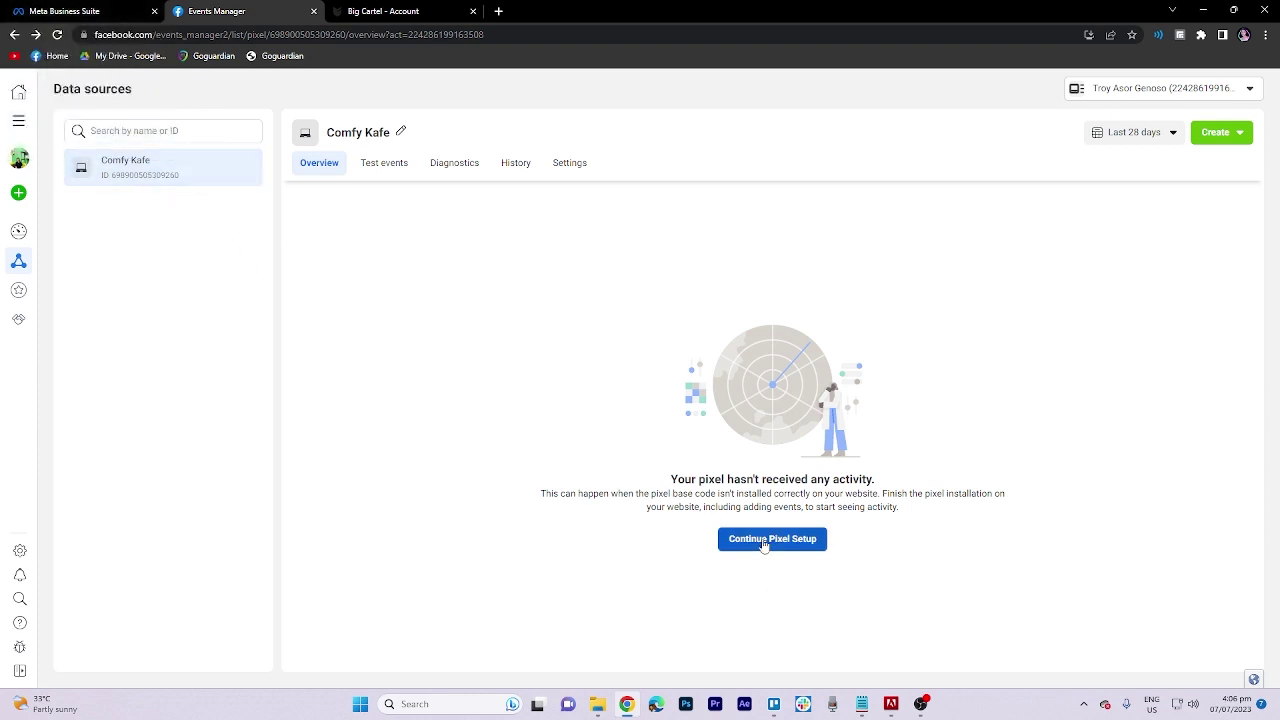
# Continue pixel setup, choose manual installation and copy the Comfy Kafe pixel base code.
pyautogui.click(772, 540)
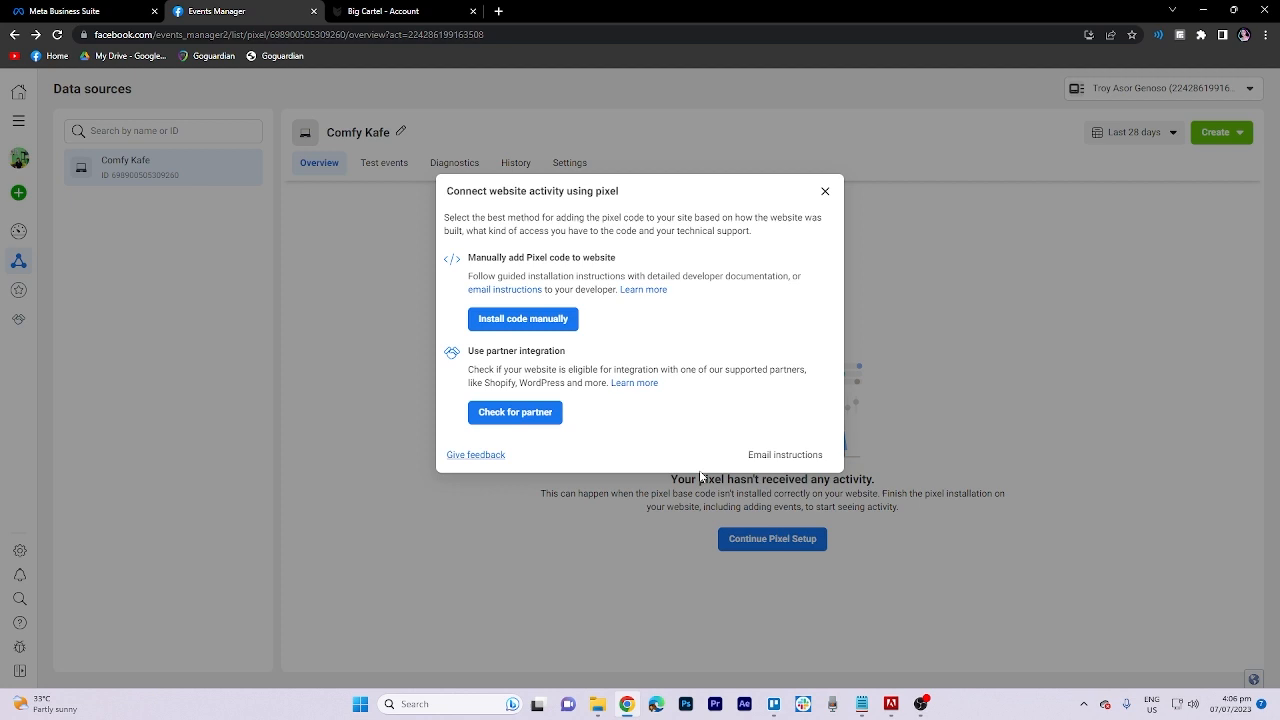
pyautogui.click(524, 320)
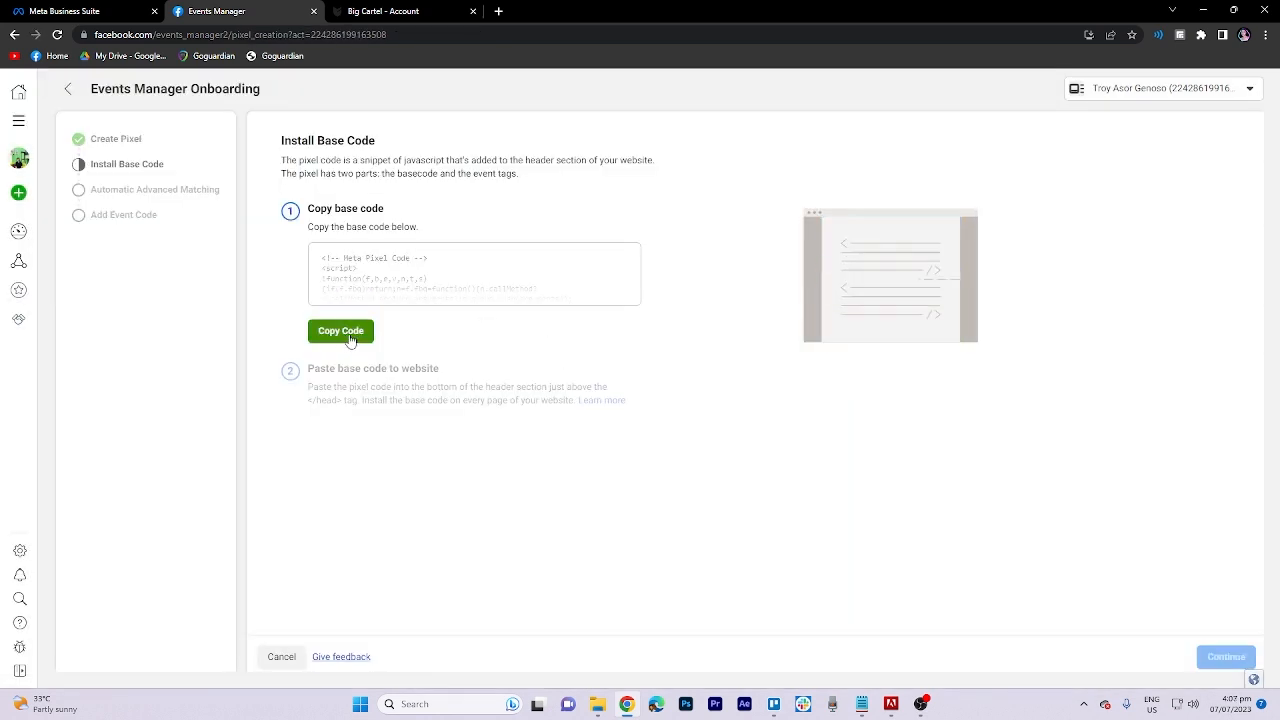
pyautogui.click(340, 332)
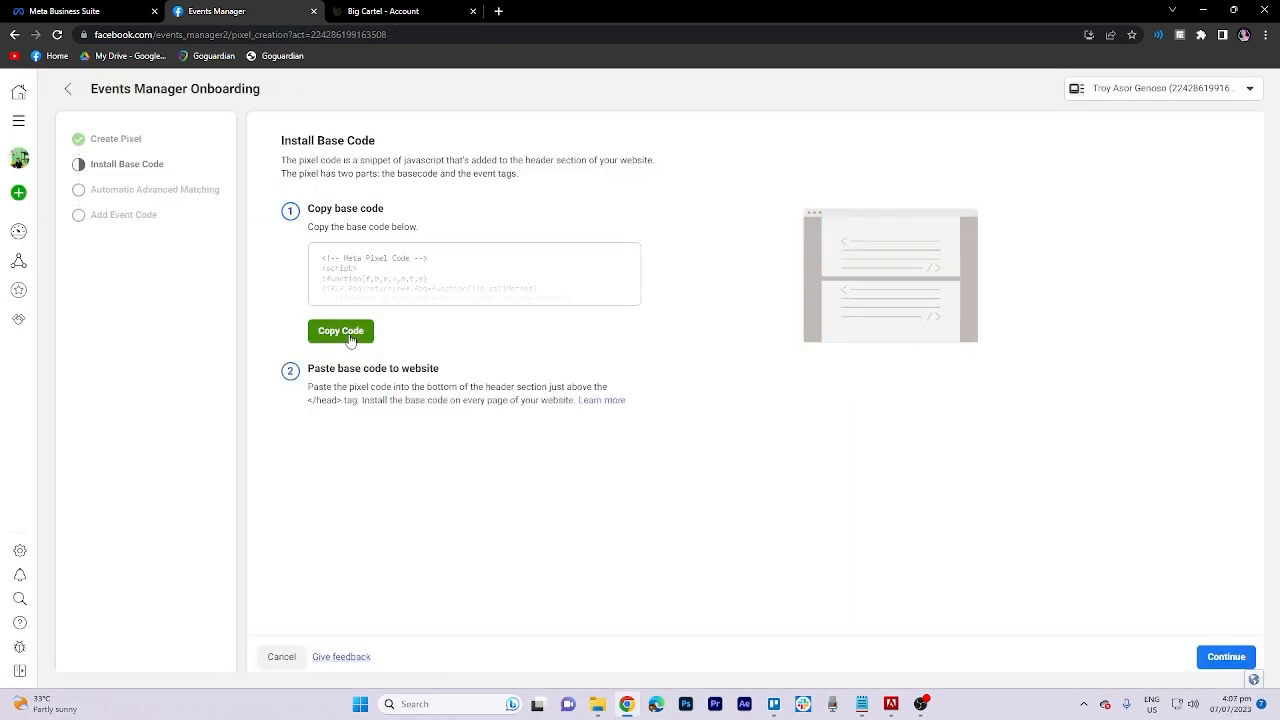
# Switch to the Big Cartel account and reach the theme Code section of the Design editor.
pyautogui.click(380, 12)
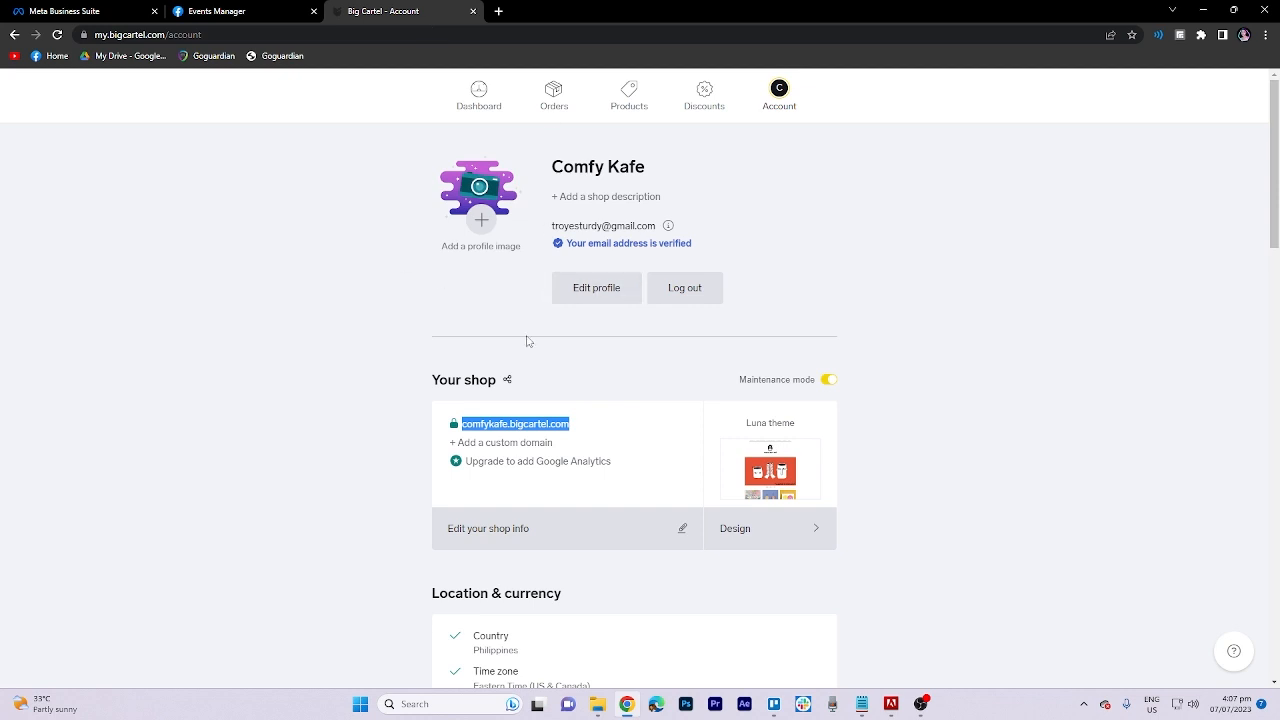
pyautogui.moveTo(508, 364)
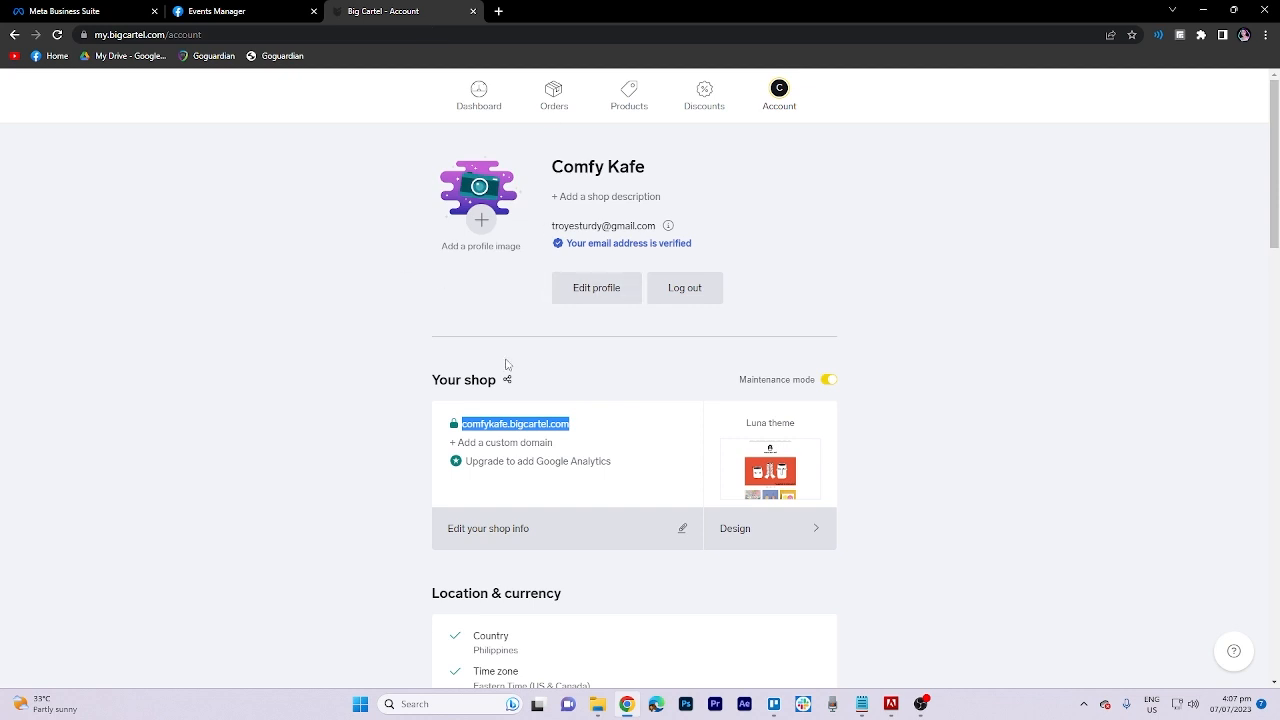
pyautogui.moveTo(728, 246)
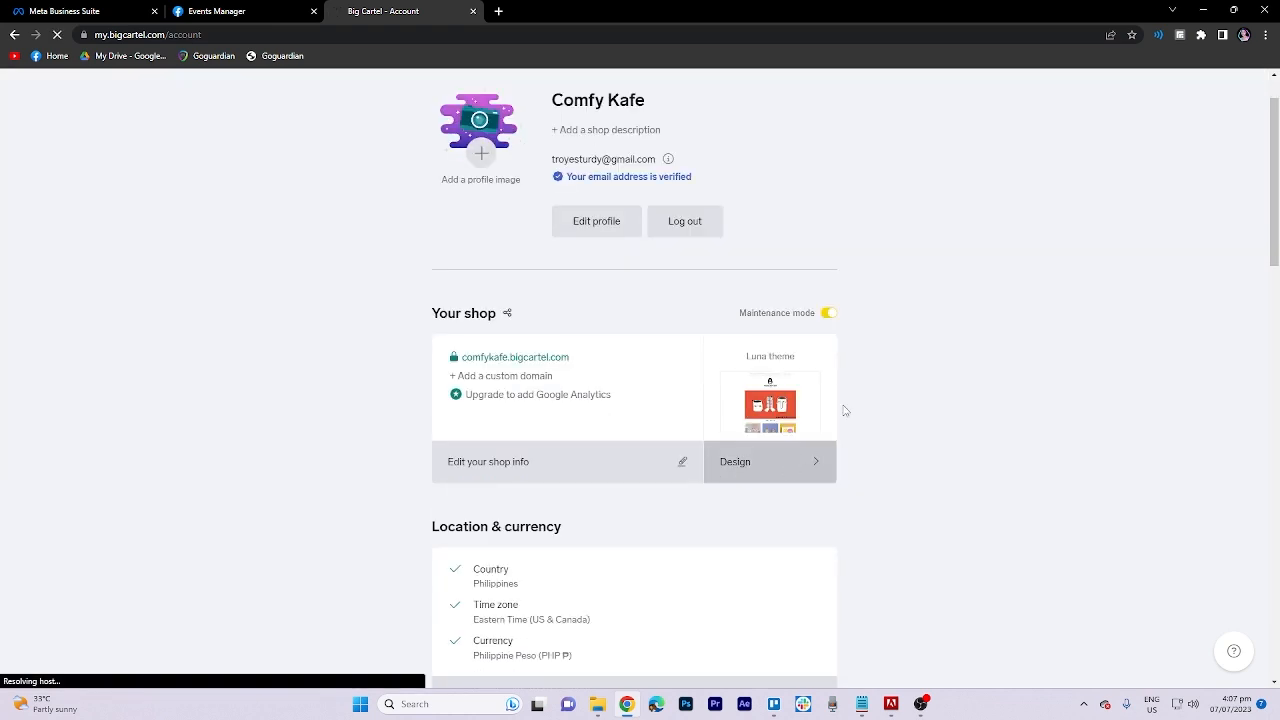
pyautogui.click(736, 460)
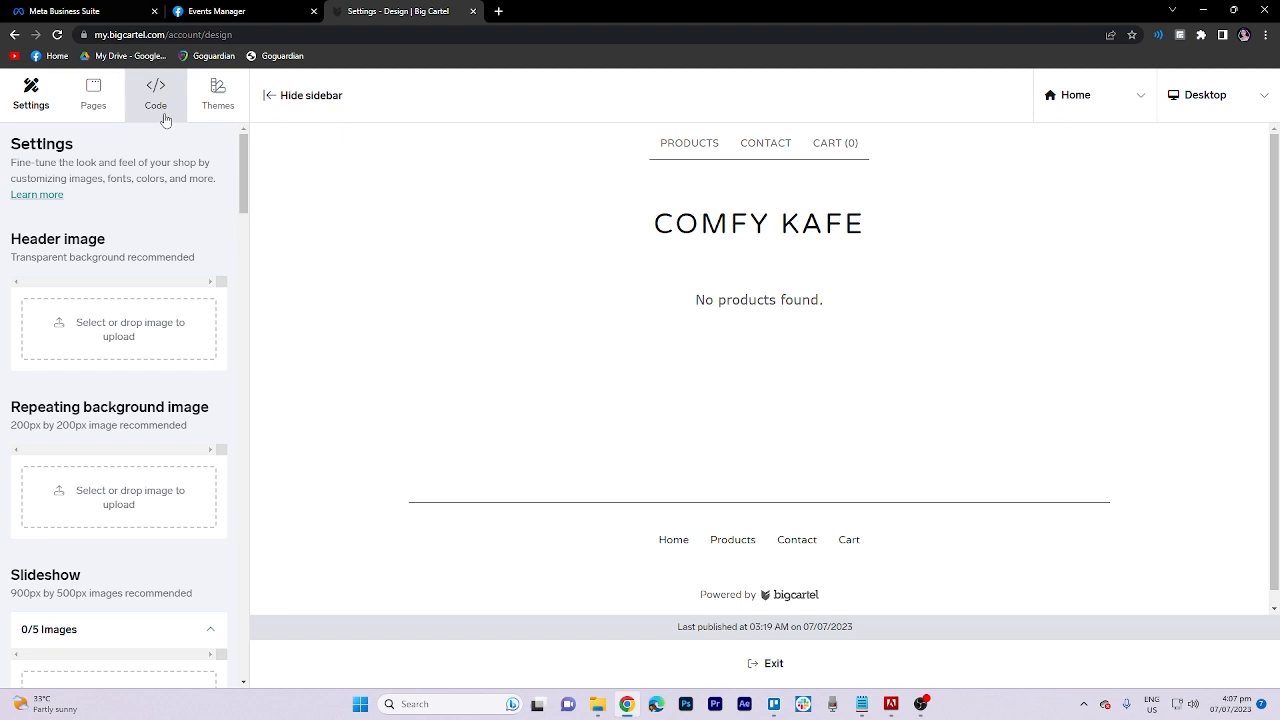
pyautogui.click(156, 96)
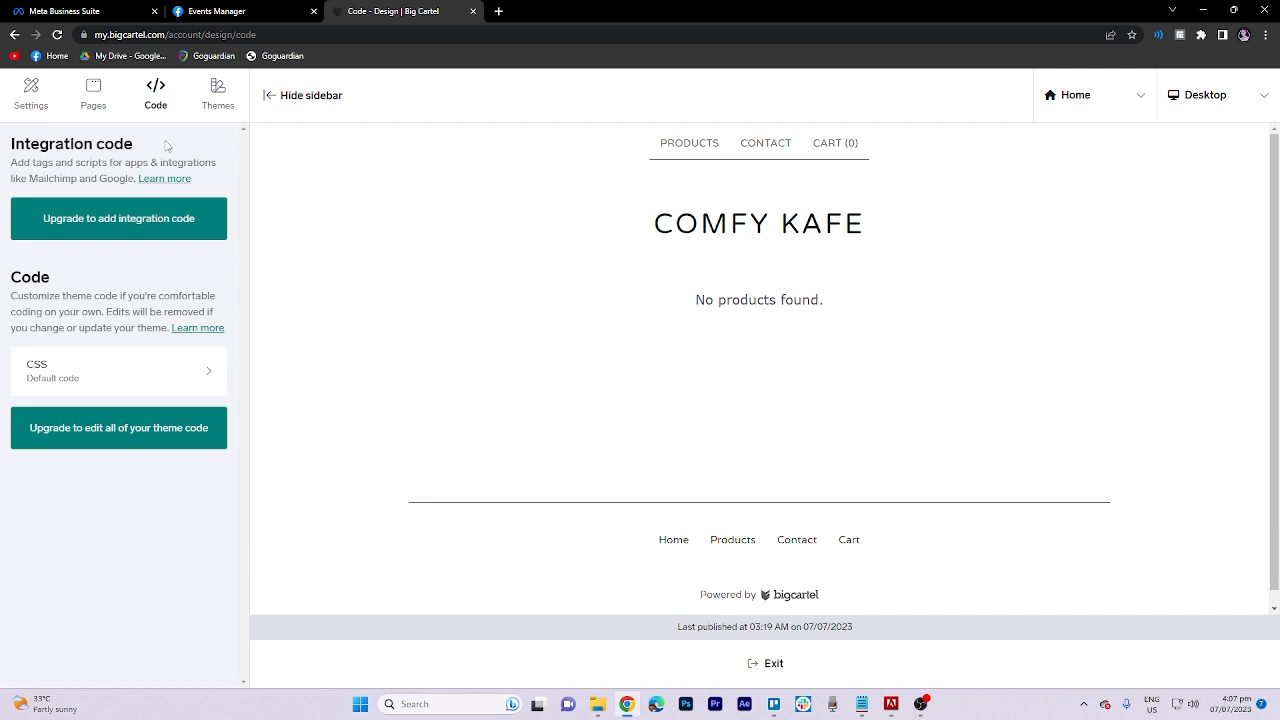
# Return to the Big Cartel account page and reopen the Comfy Kafe design editor.
pyautogui.click(780, 96)
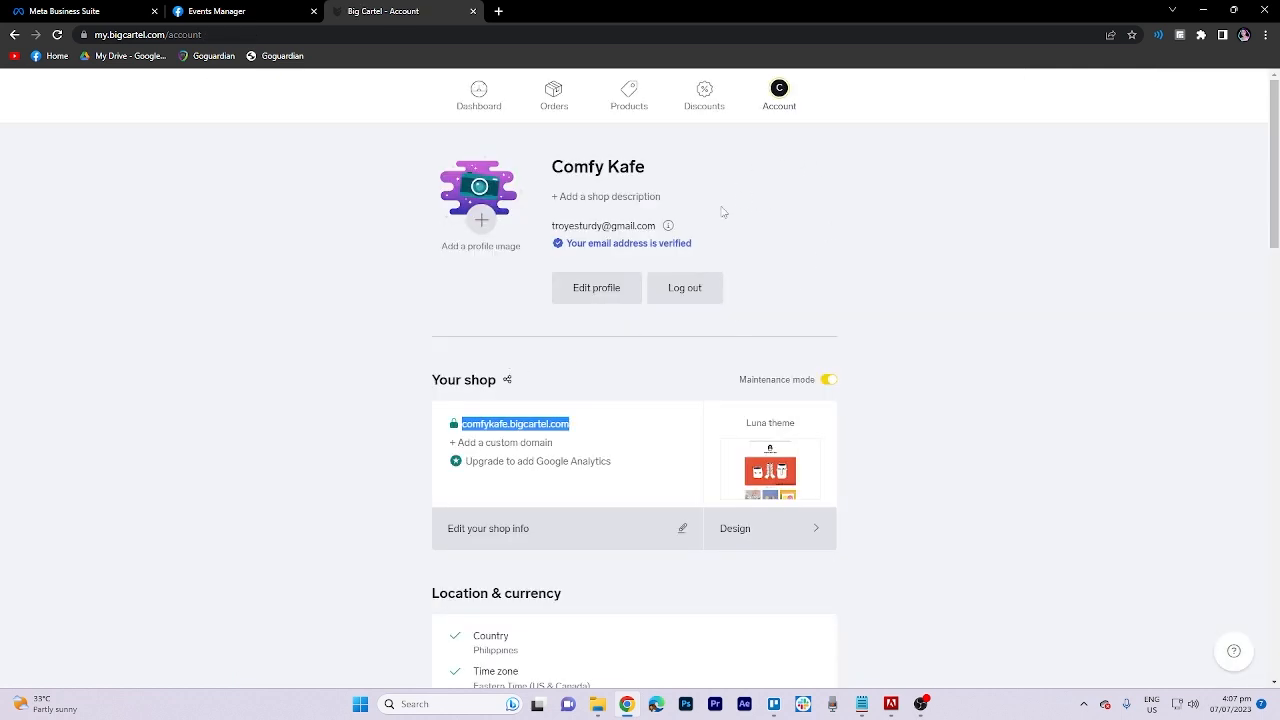
pyautogui.scroll(-3)
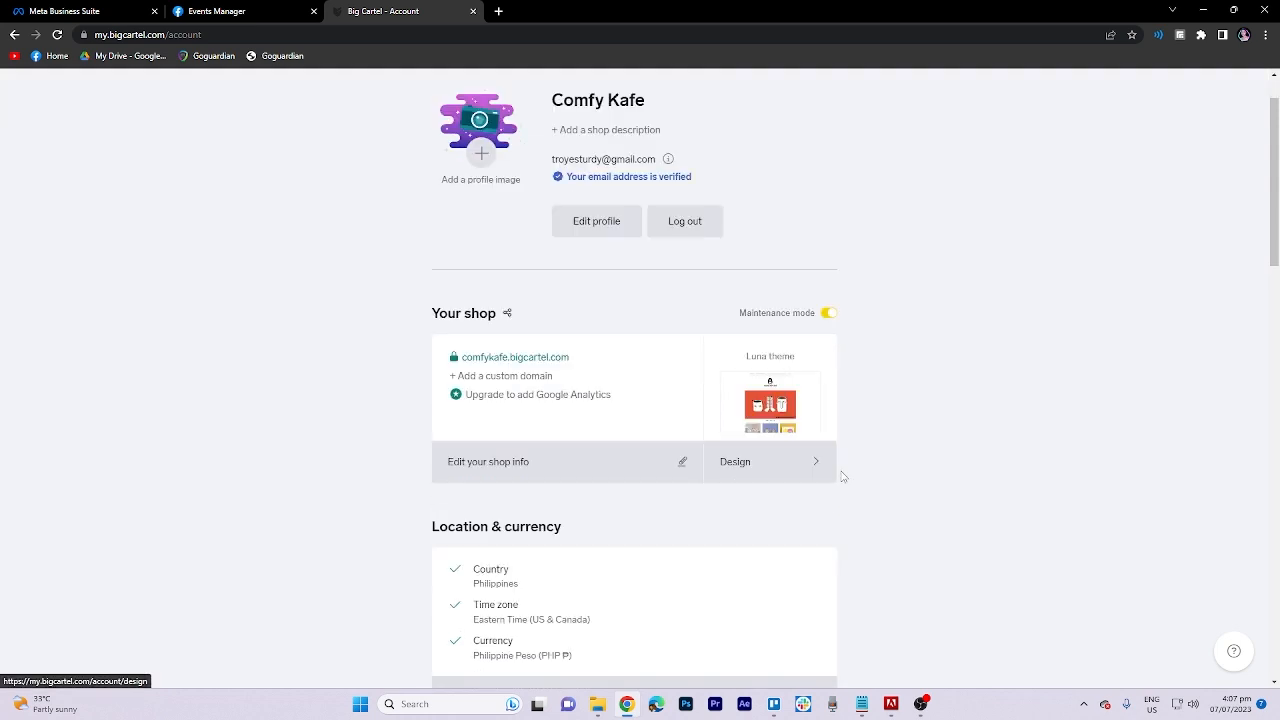
pyautogui.click(770, 460)
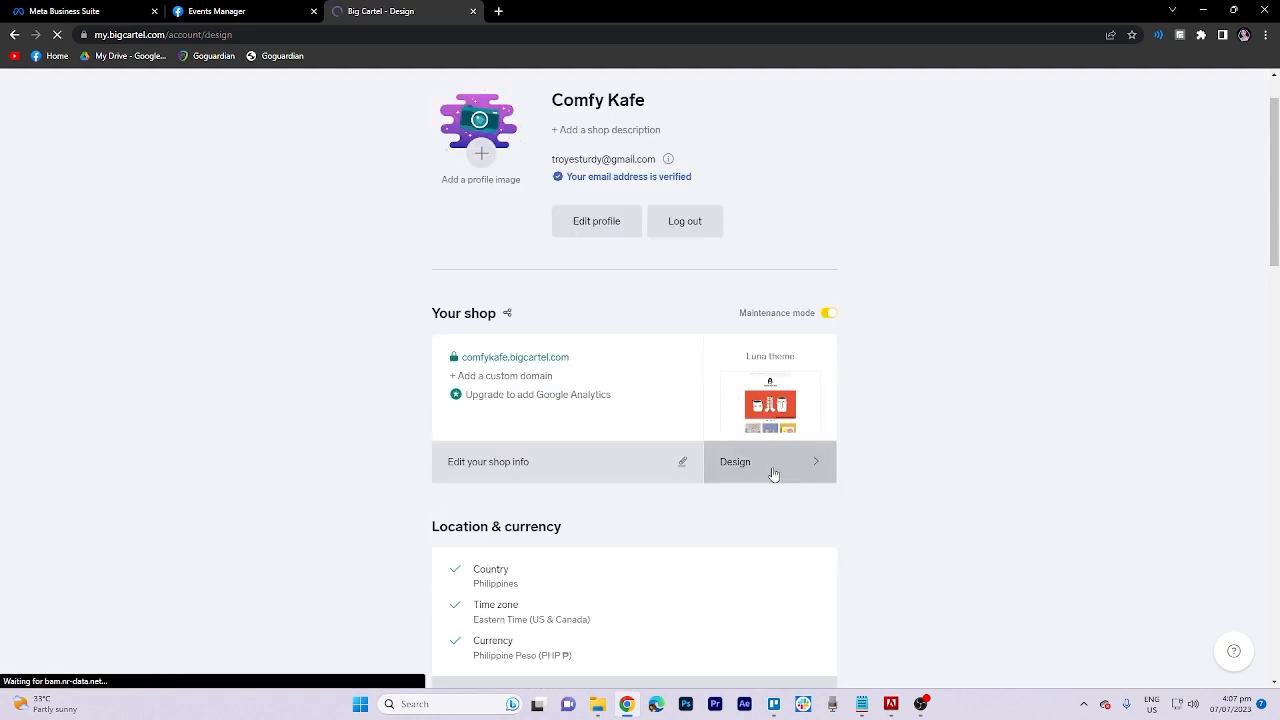
pyautogui.click(768, 460)
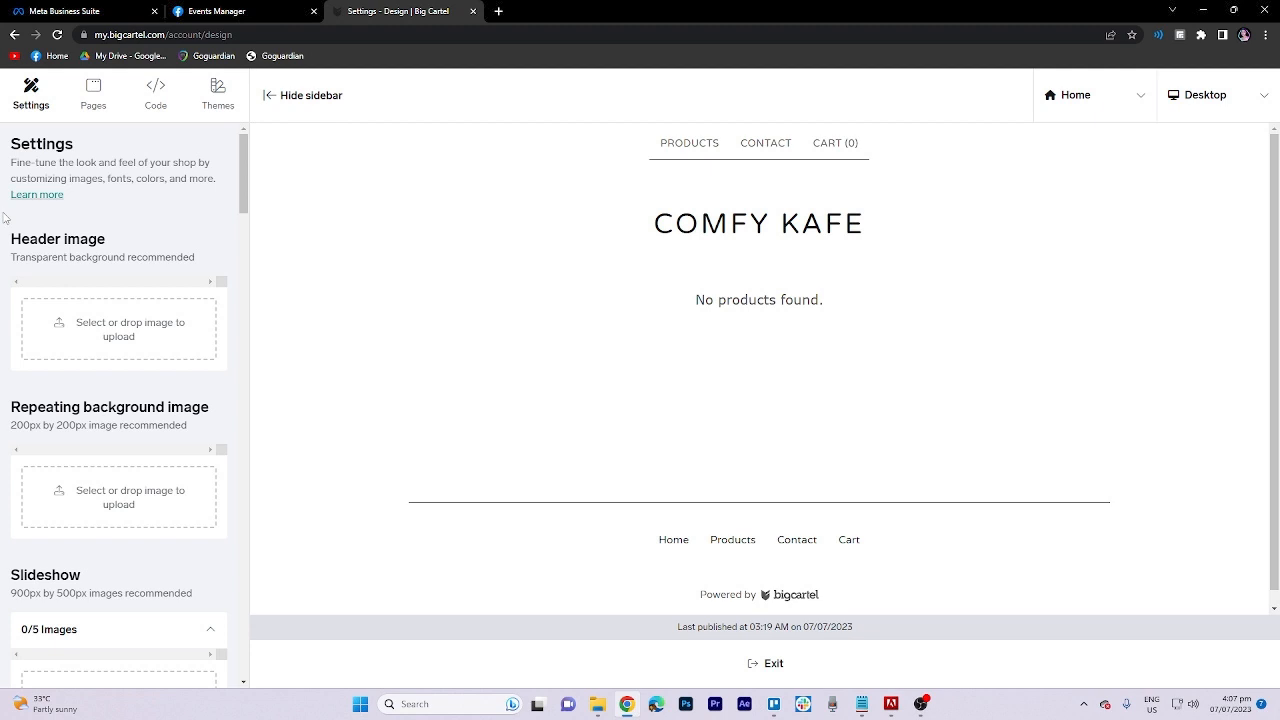
# Open the Layout theme code so the pixel code sits in its head section.
pyautogui.click(156, 96)
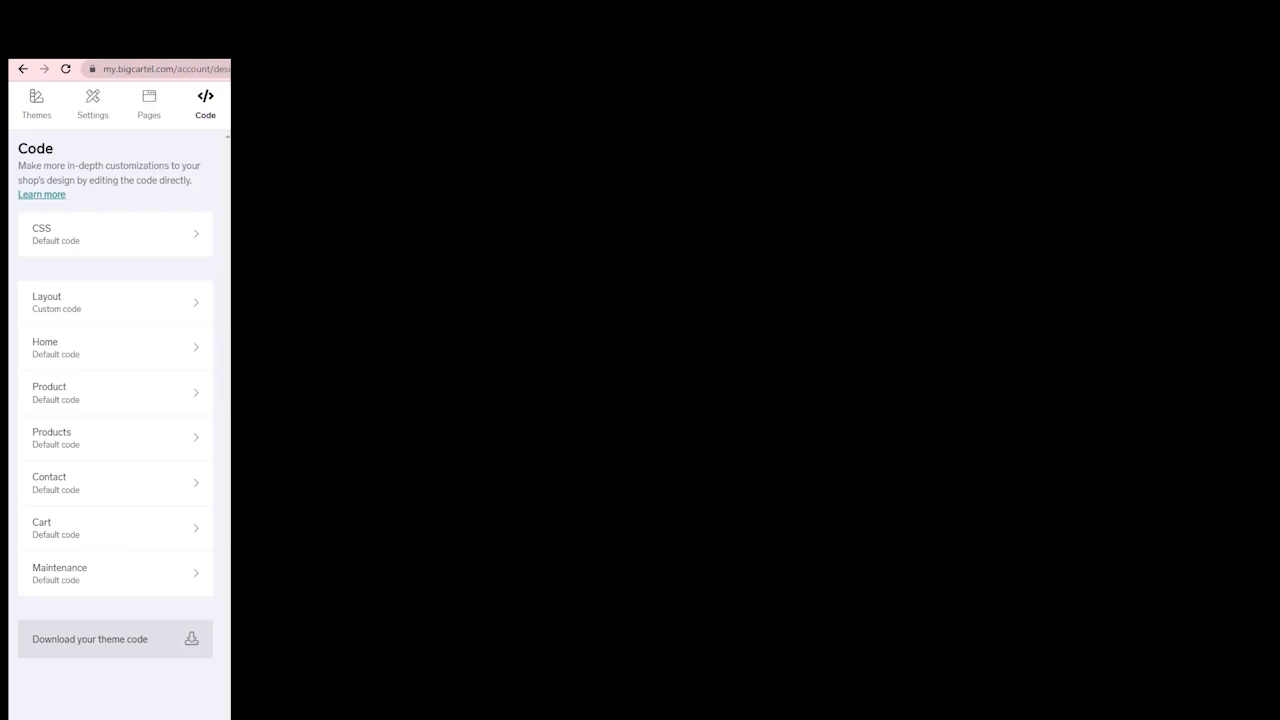
pyautogui.click(116, 302)
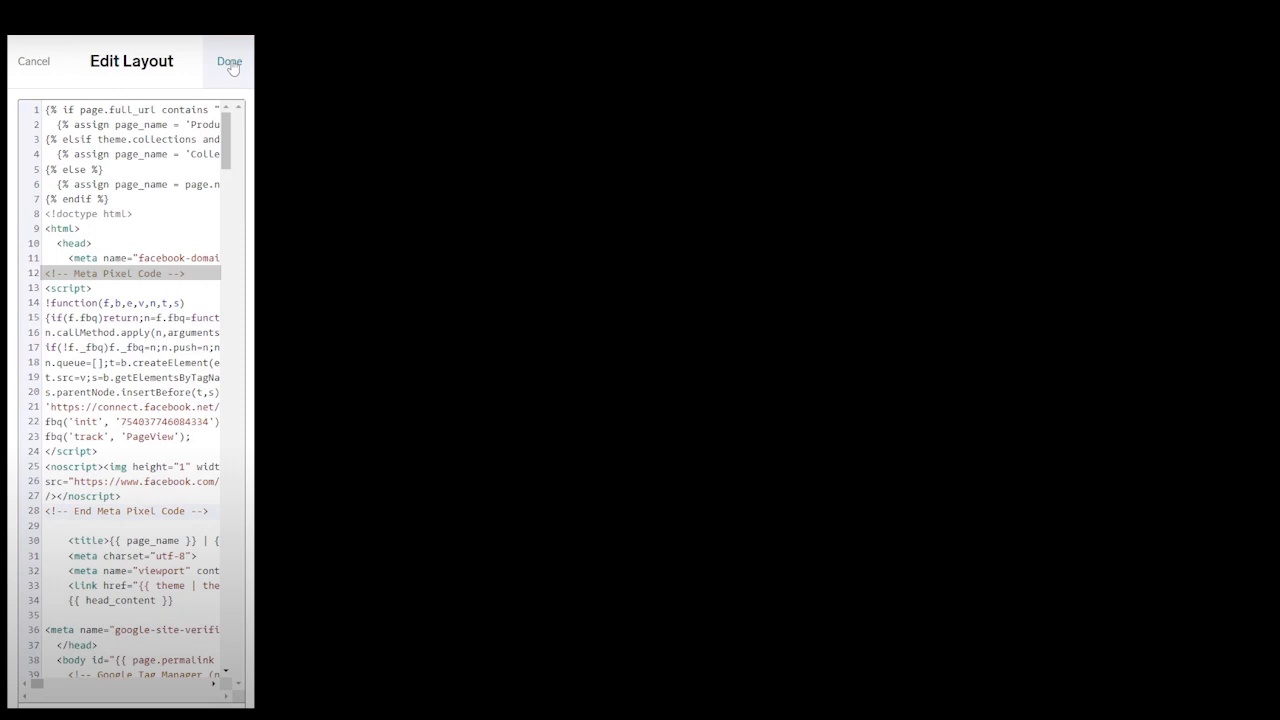